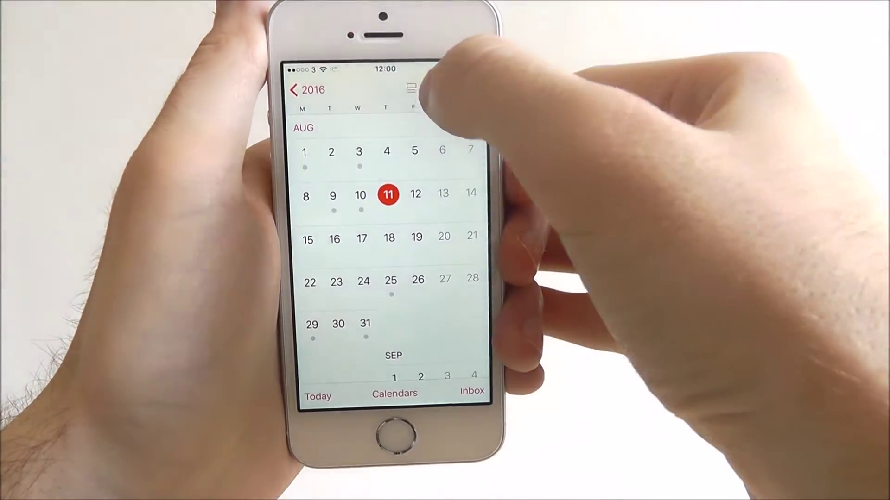
Open event search over the August 2016 month view, with the keyboard ready and nothing typed
left_click(411, 89)
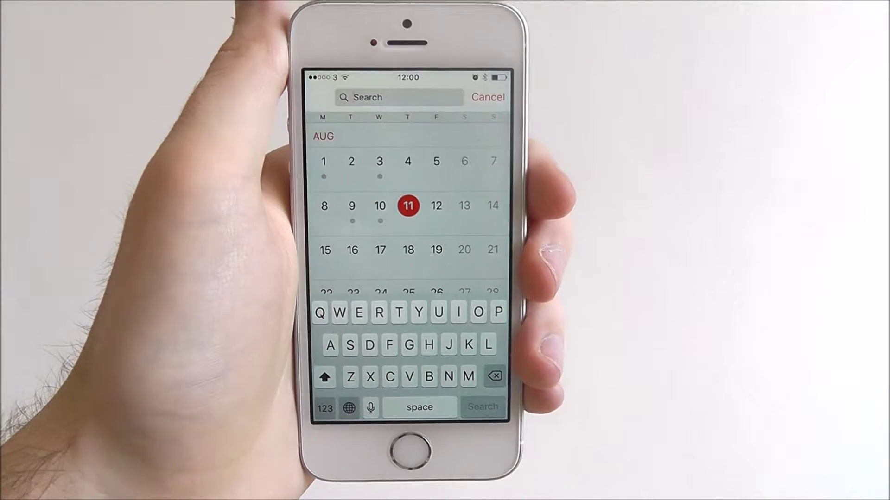